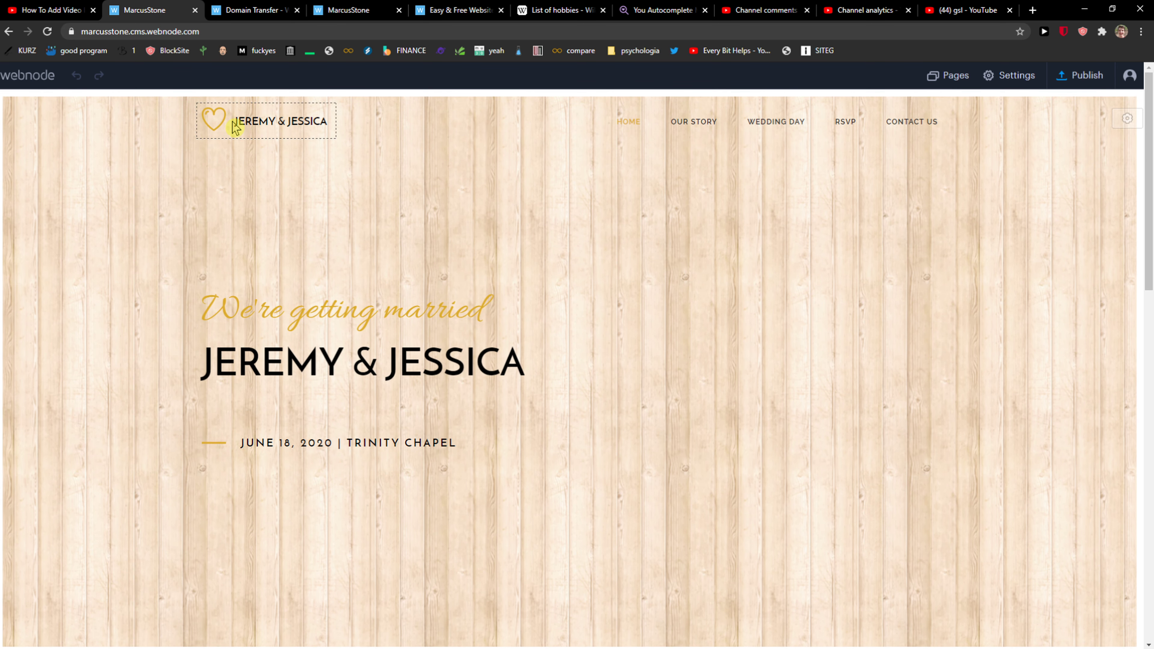
{"action": "mouse_move", "coordinate": [264, 119]}
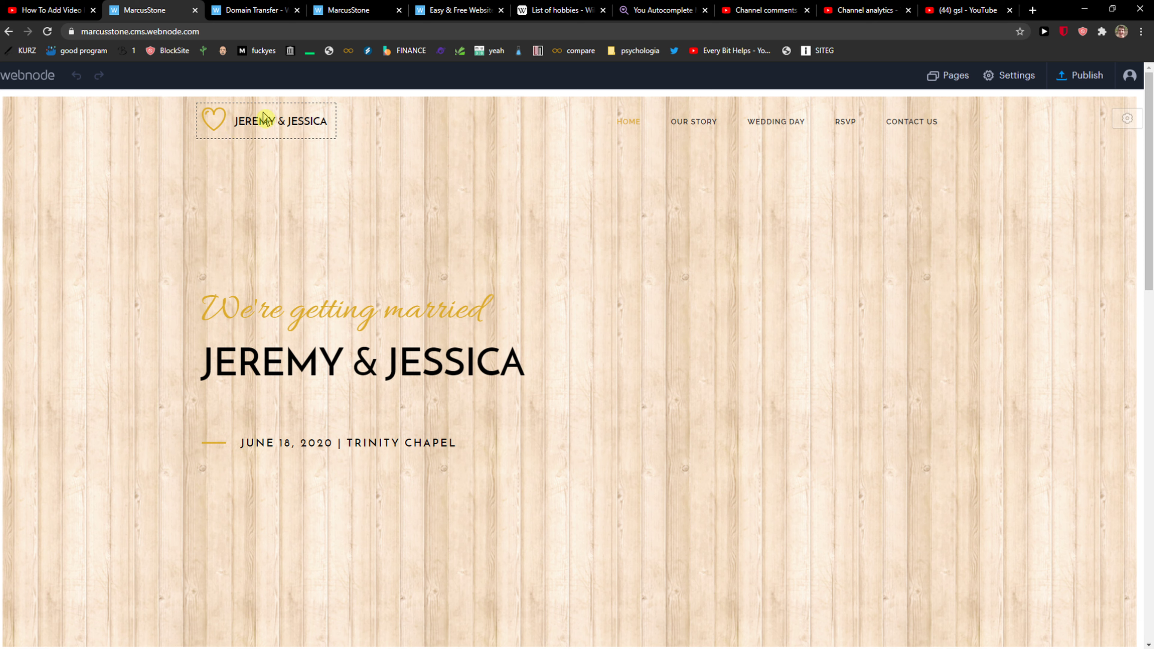
Select the heart logo in the header to reveal its Change/Remove options.
{"action": "left_click", "coordinate": [265, 121]}
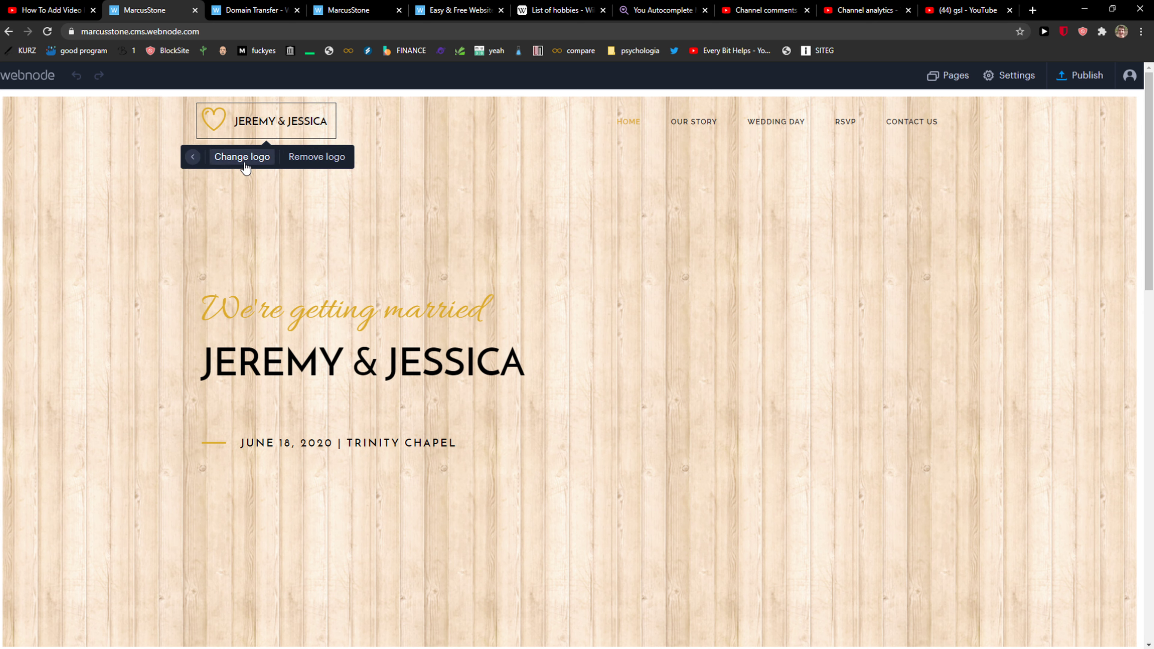
Choose Change logo, browse past Icons to My images, and start an upload from the computer.
{"action": "left_click", "coordinate": [242, 157]}
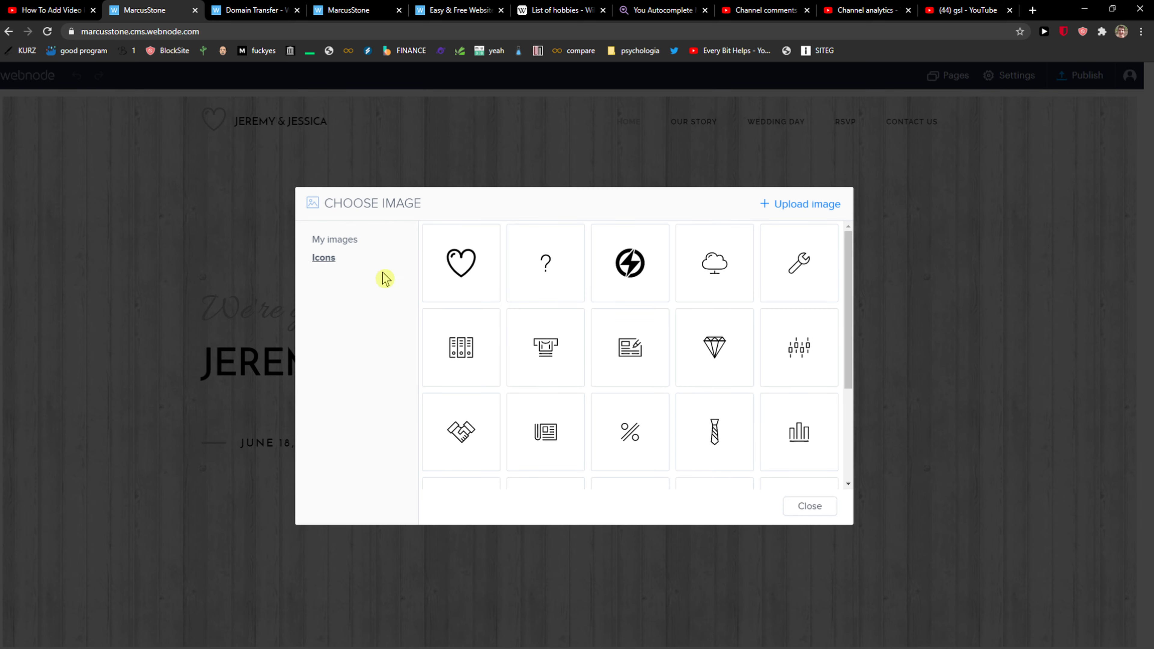
{"action": "scroll", "scroll_direction": "down", "scroll_amount": 3}
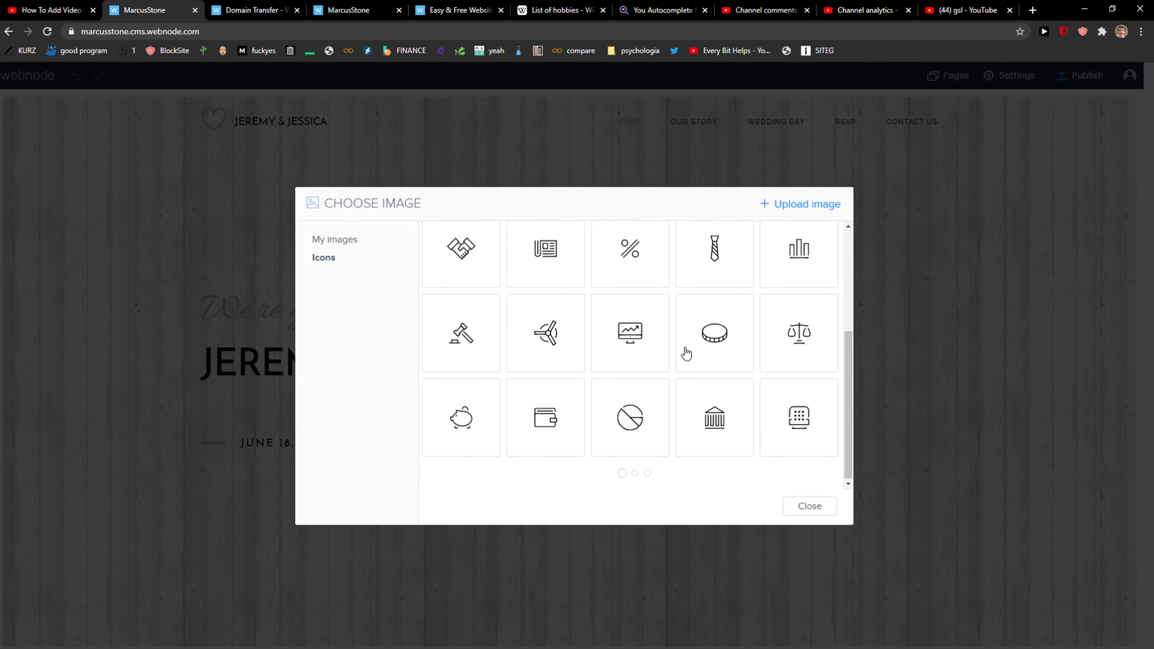
{"action": "scroll", "scroll_direction": "down", "scroll_amount": 3}
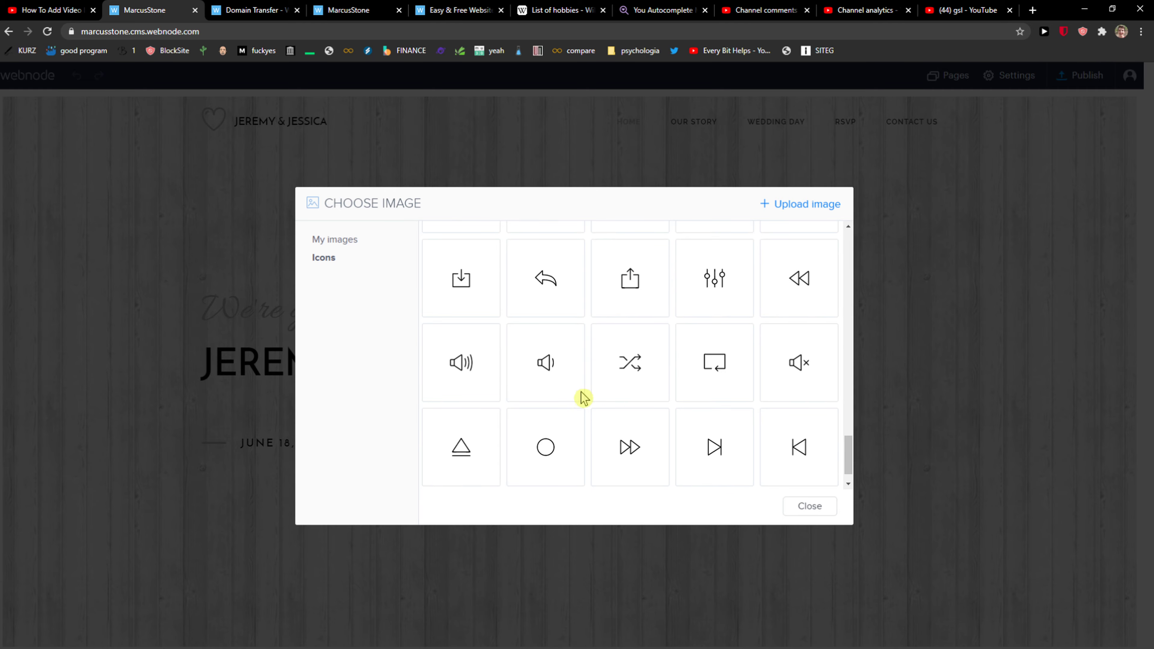
{"action": "left_click", "coordinate": [335, 239]}
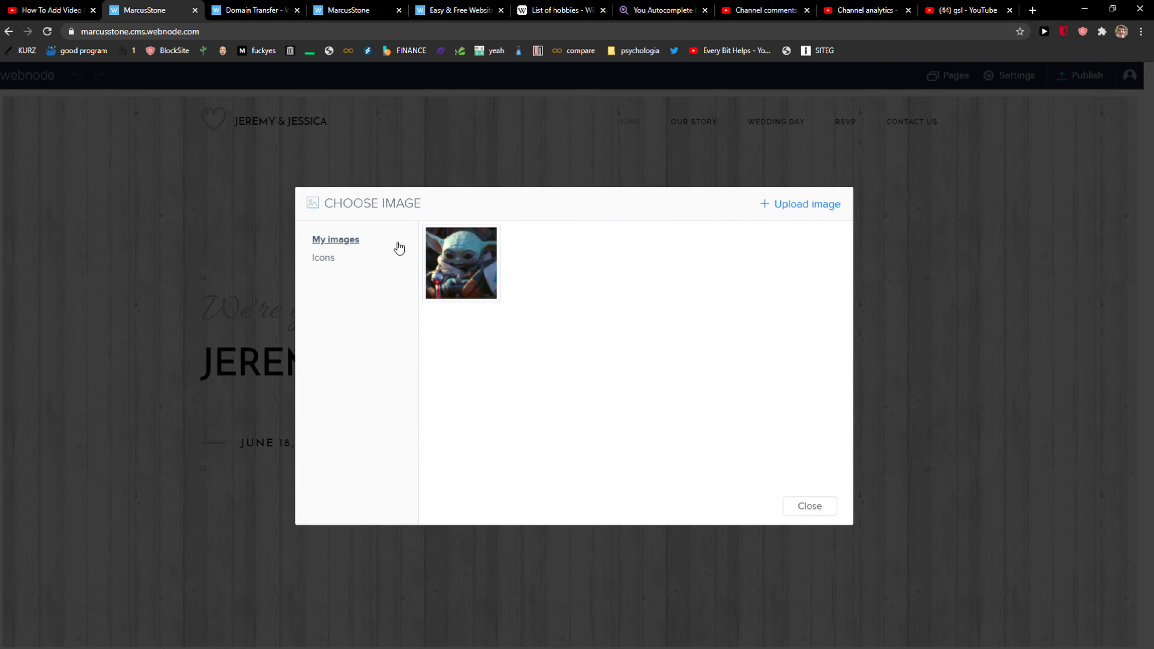
{"action": "left_click", "coordinate": [807, 204]}
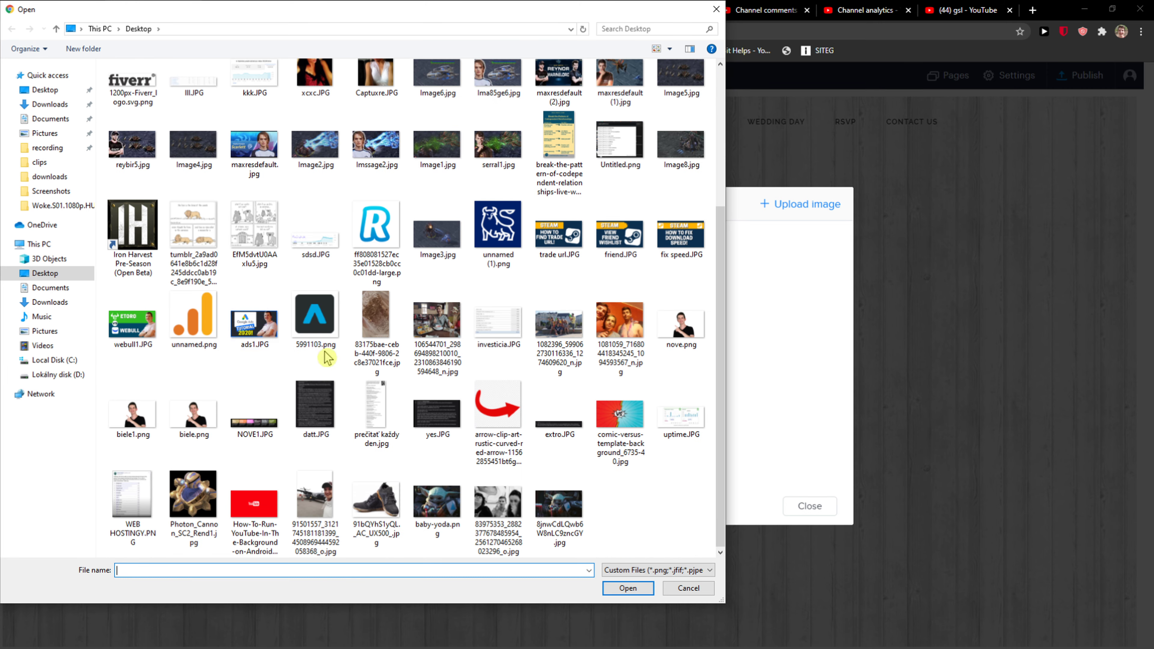
Upload Photon_Cannon_SC2_Rend1.jpg as the new header logo.
{"action": "left_click", "coordinate": [436, 324]}
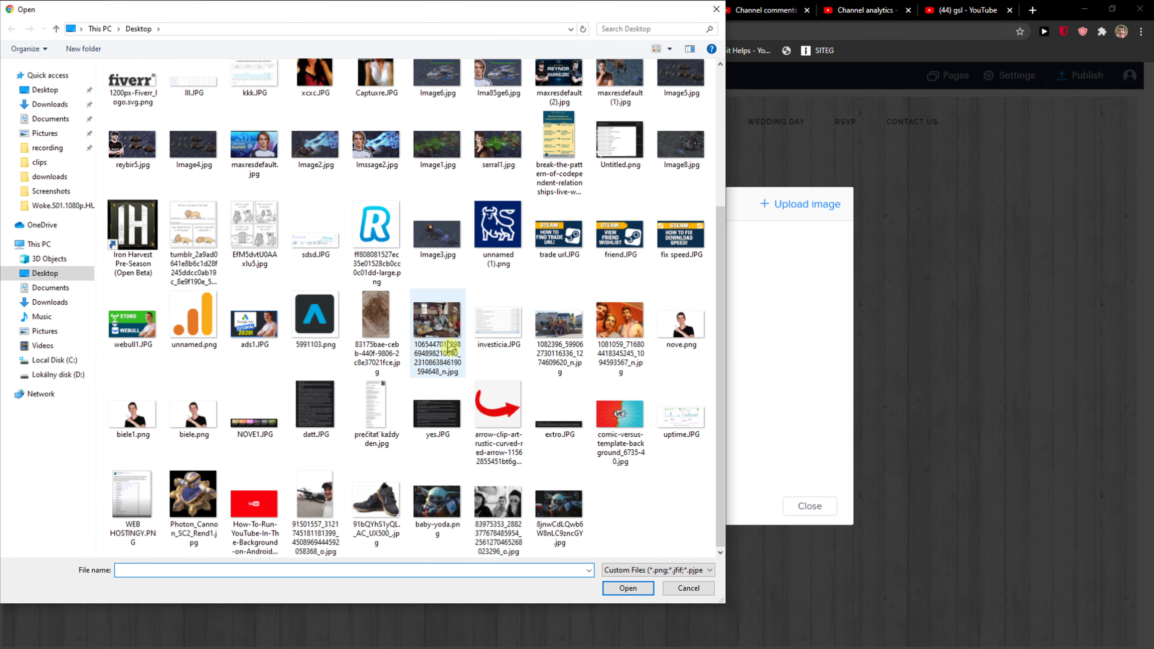
{"action": "left_click", "coordinate": [193, 499]}
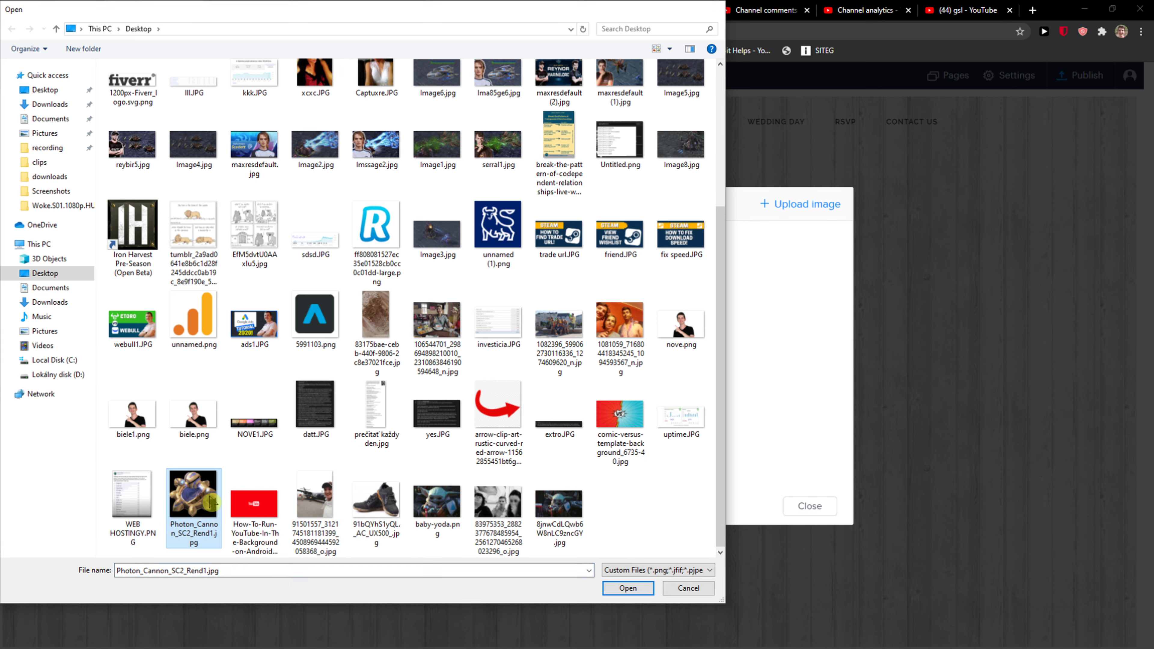
{"action": "left_click", "coordinate": [627, 588]}
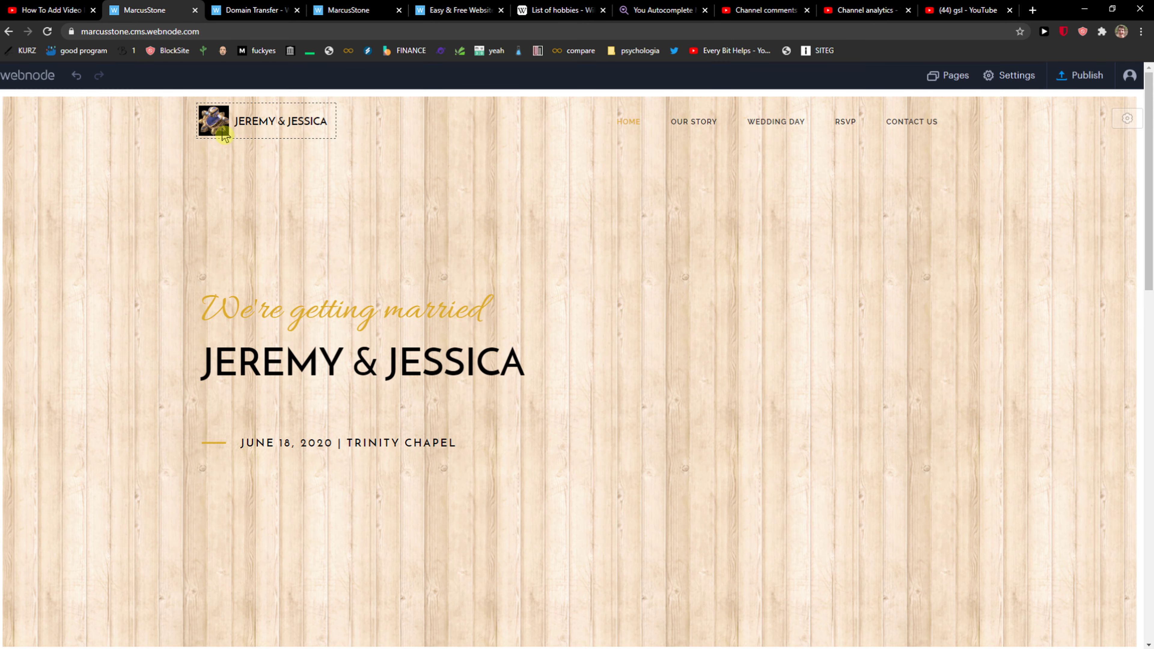
Reopen Change logo on the new image and bring up the Icons collection.
{"action": "left_click", "coordinate": [213, 121]}
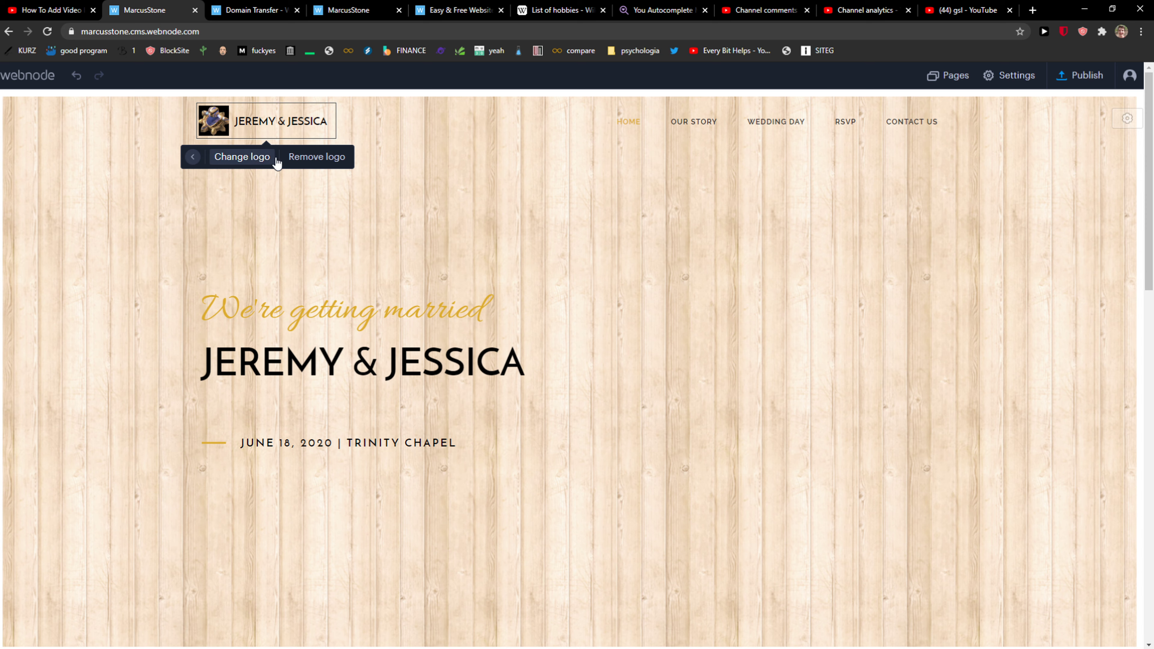
{"action": "left_click", "coordinate": [242, 157]}
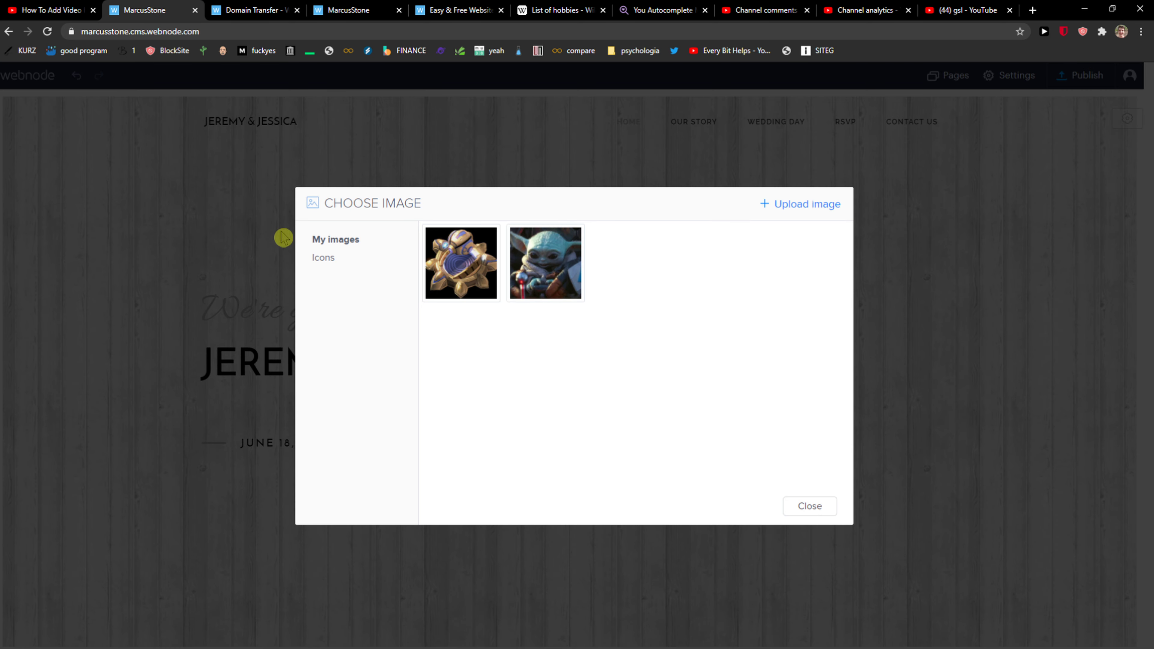
{"action": "left_click", "coordinate": [322, 258]}
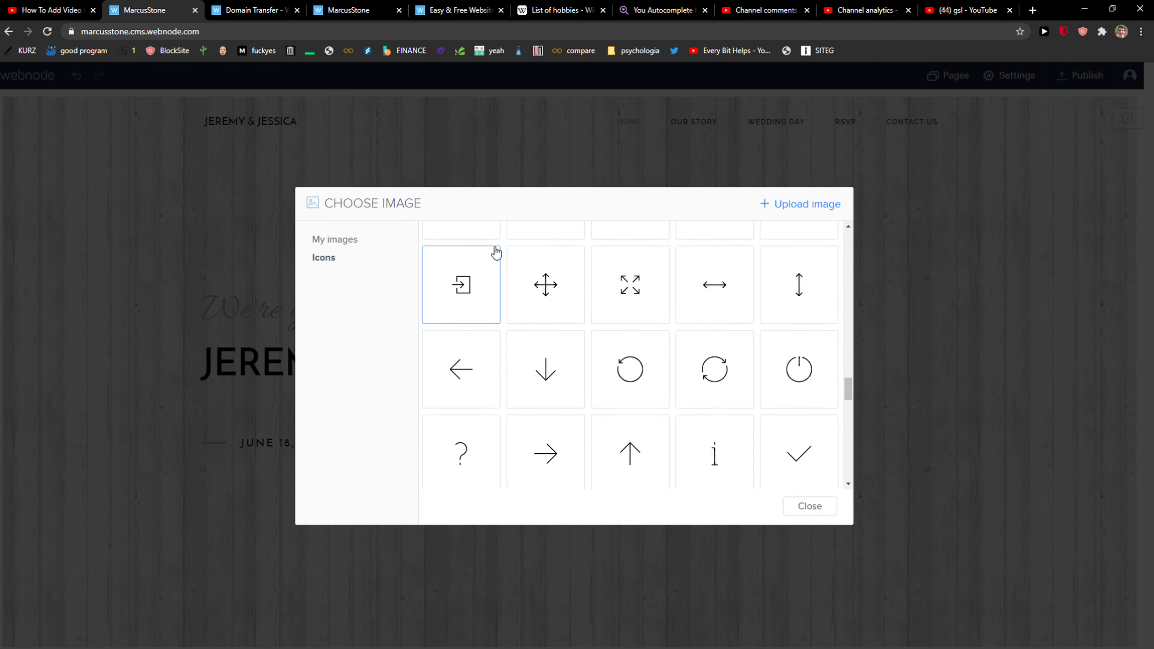